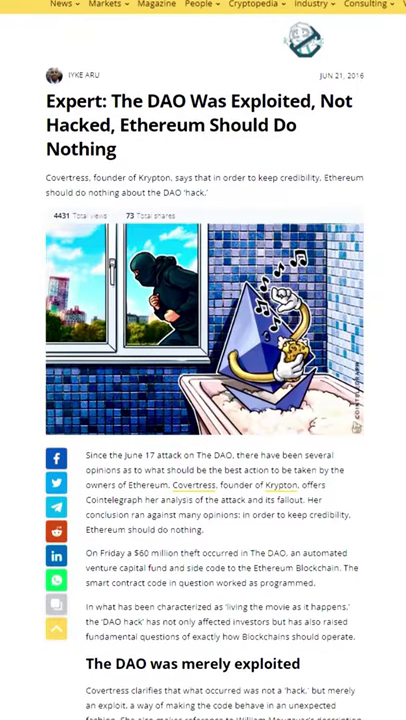
{"action": "scroll", "scroll_direction": "down", "scroll_amount": 3}
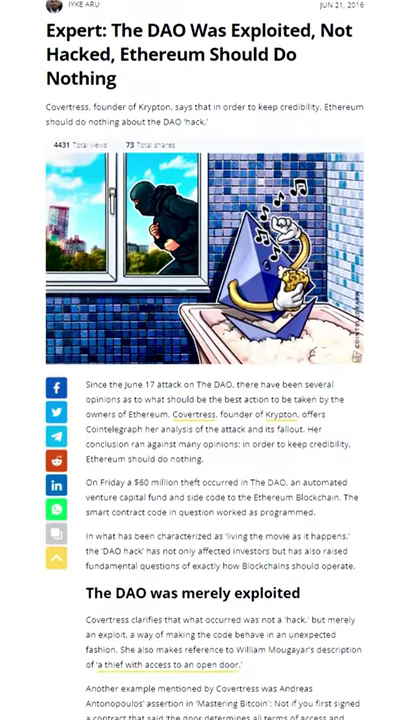